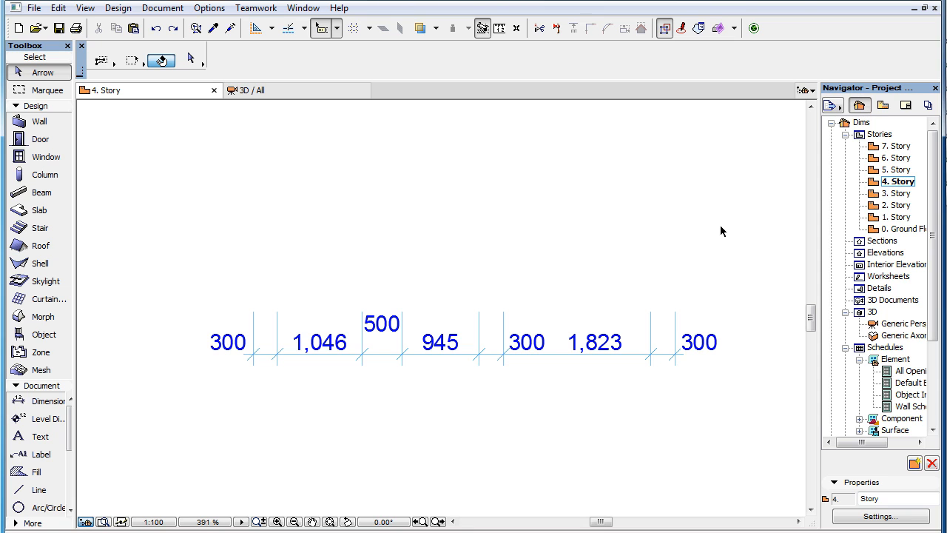
Set the selected dimension chain's text placement method to Centered so the end 300 values lift above the line
left_click(675, 354)
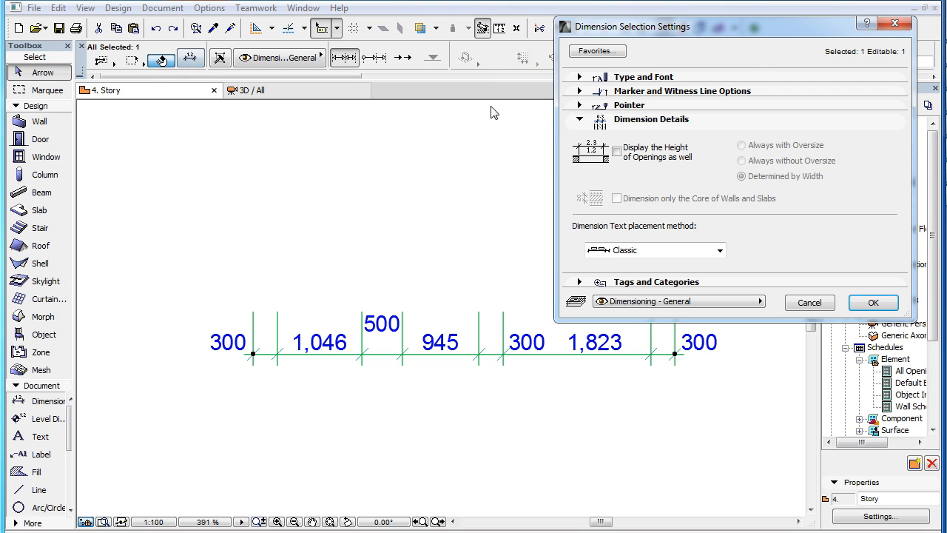
left_click(718, 250)
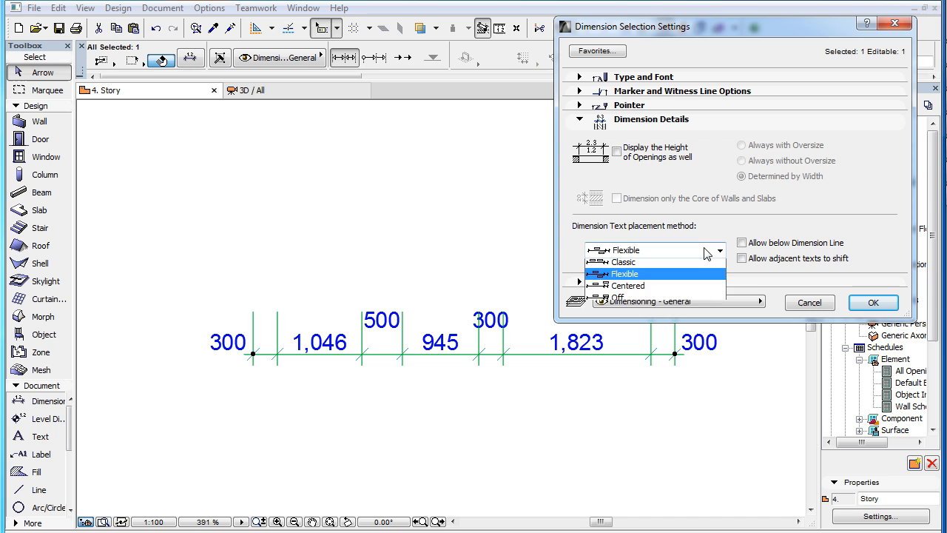
left_click(628, 286)
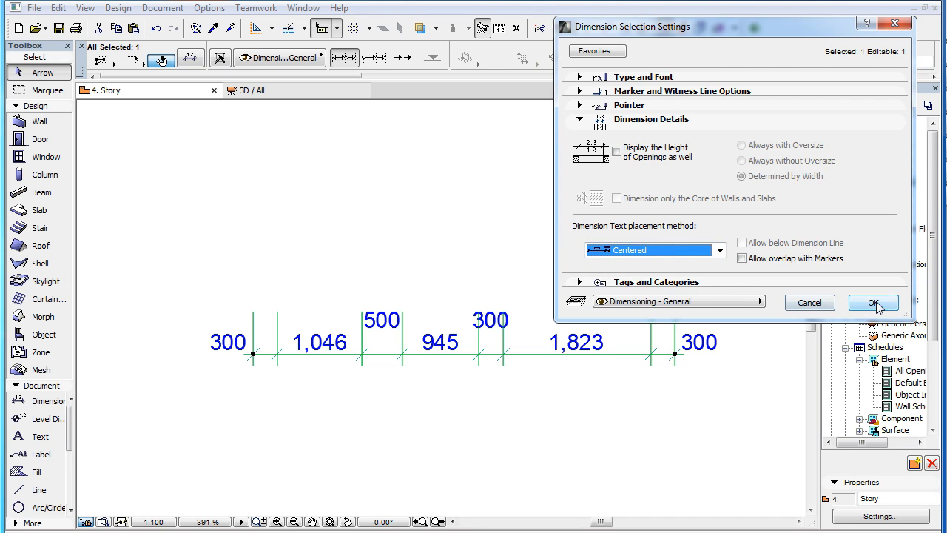
left_click(874, 302)
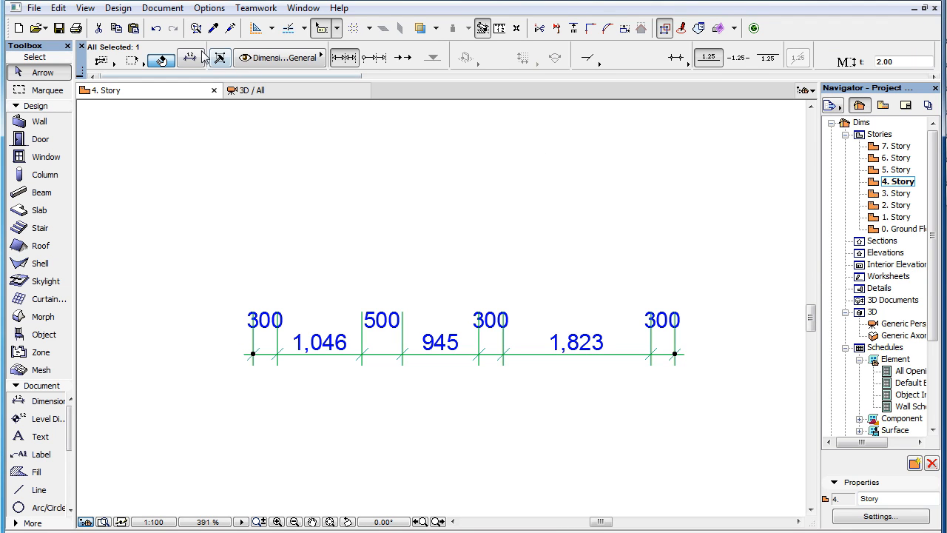
Preview the Off placement method on the chain, then choose Centered again in the settings
left_click(718, 249)
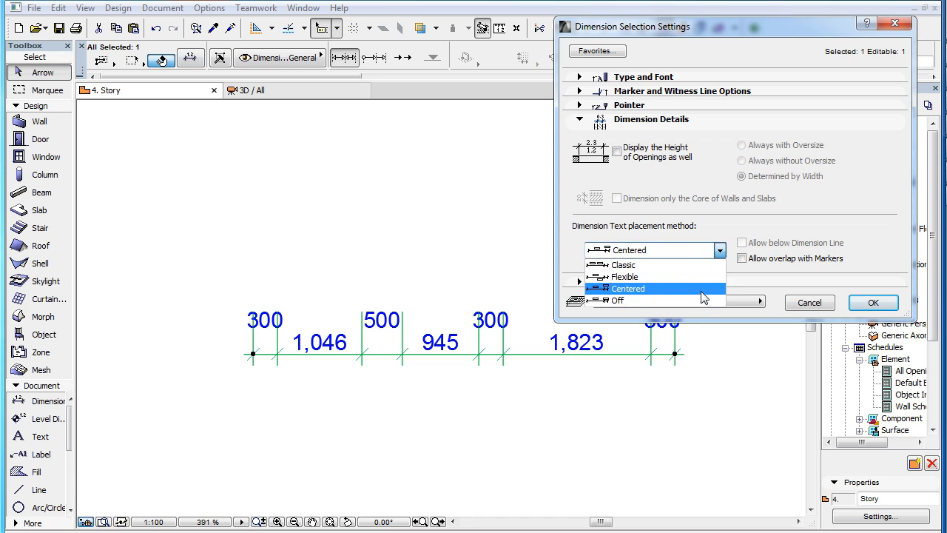
left_click(874, 302)
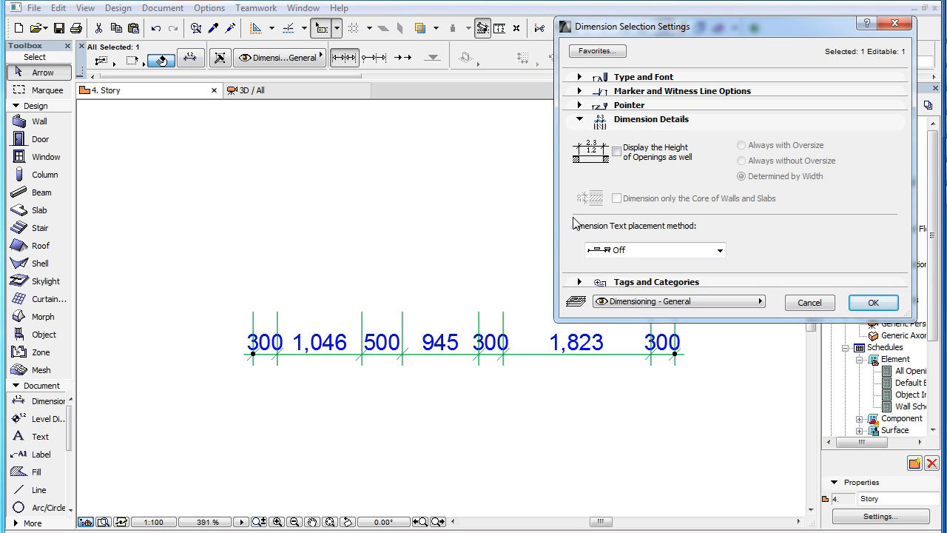
mouse_move(589, 209)
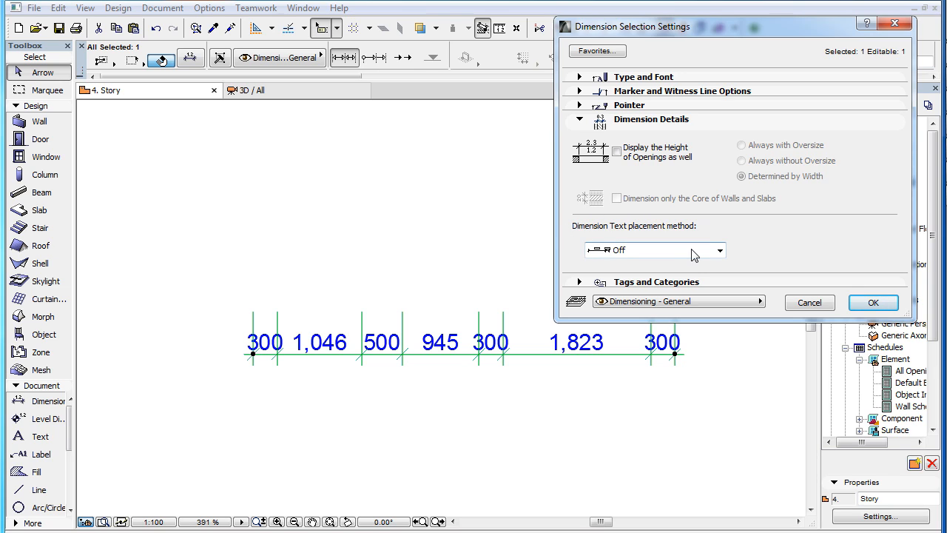
left_click(720, 250)
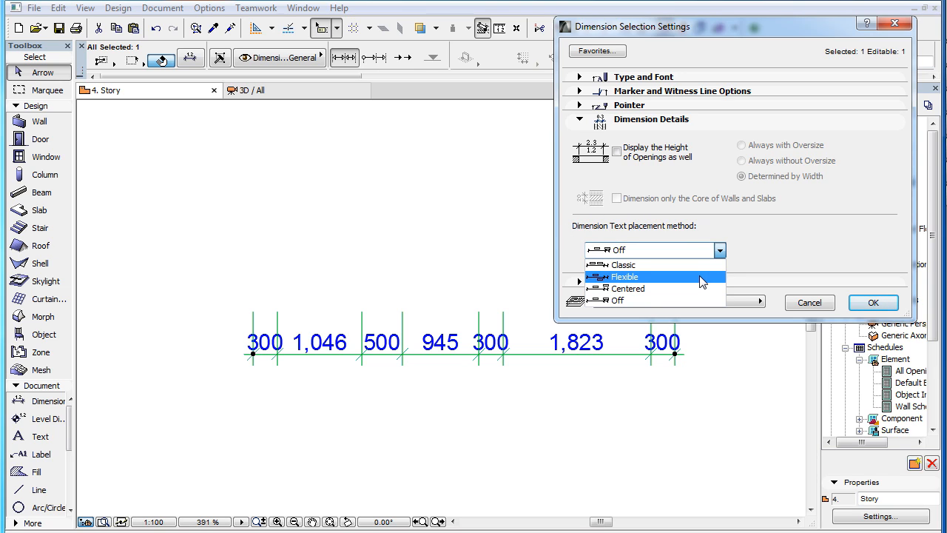
mouse_move(702, 289)
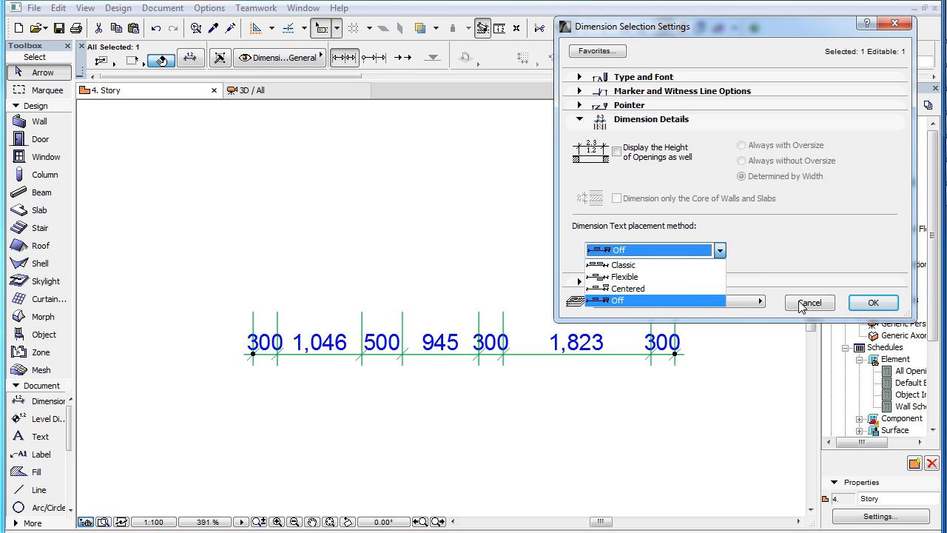
mouse_move(625, 263)
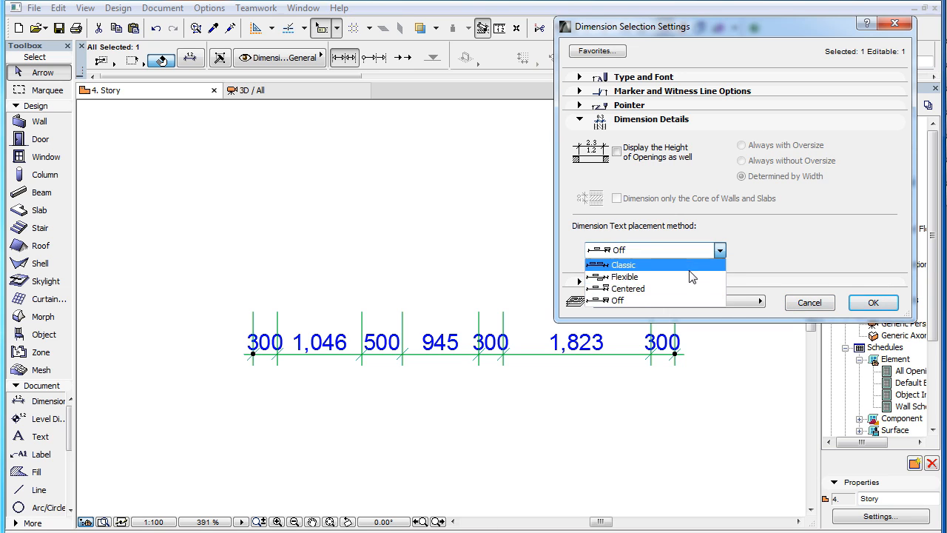
left_click(627, 289)
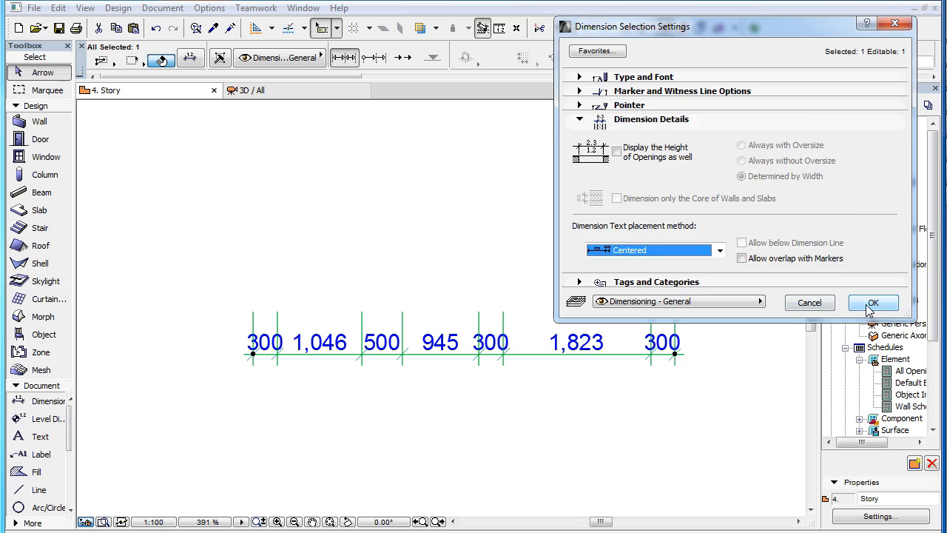
Confirm Centered placement, then select the 5. Story dimension chain for the Allow Overlap with Markers example
left_click(873, 302)
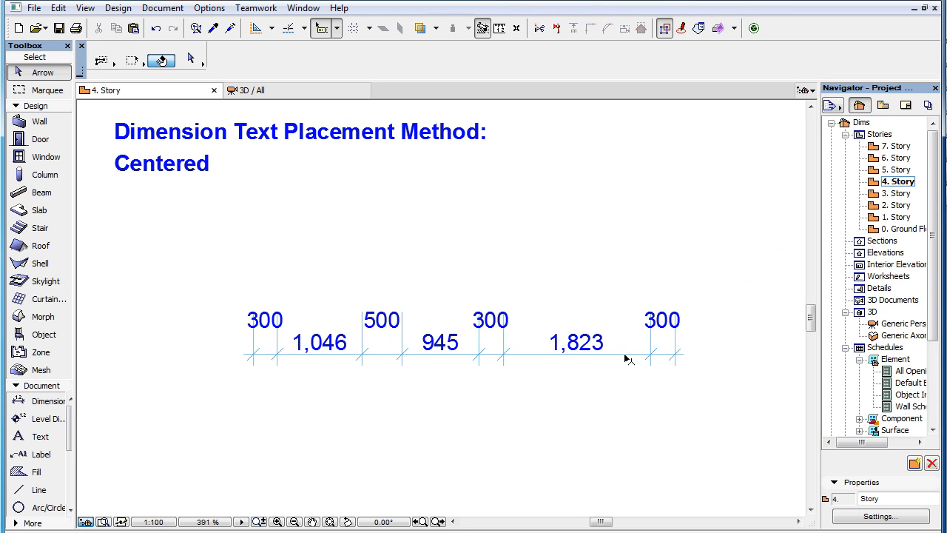
left_click(578, 356)
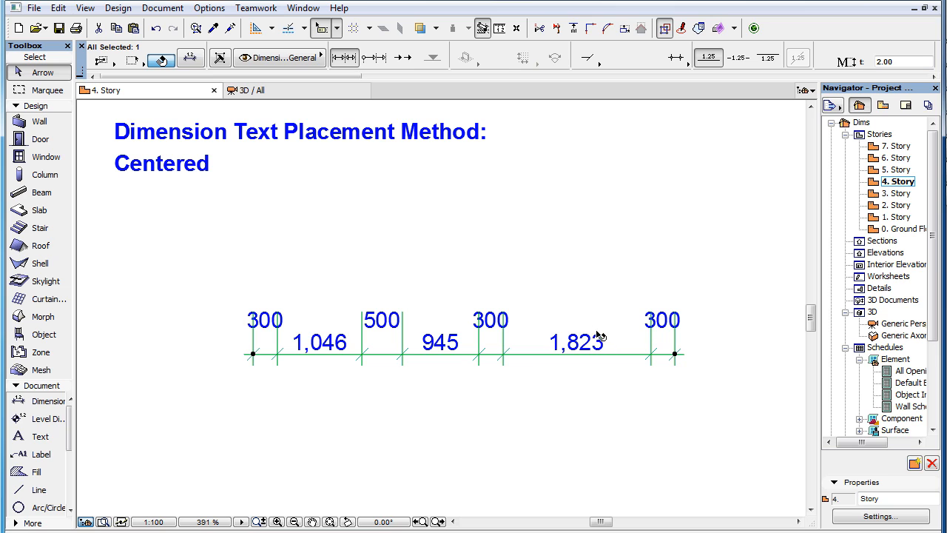
mouse_move(546, 357)
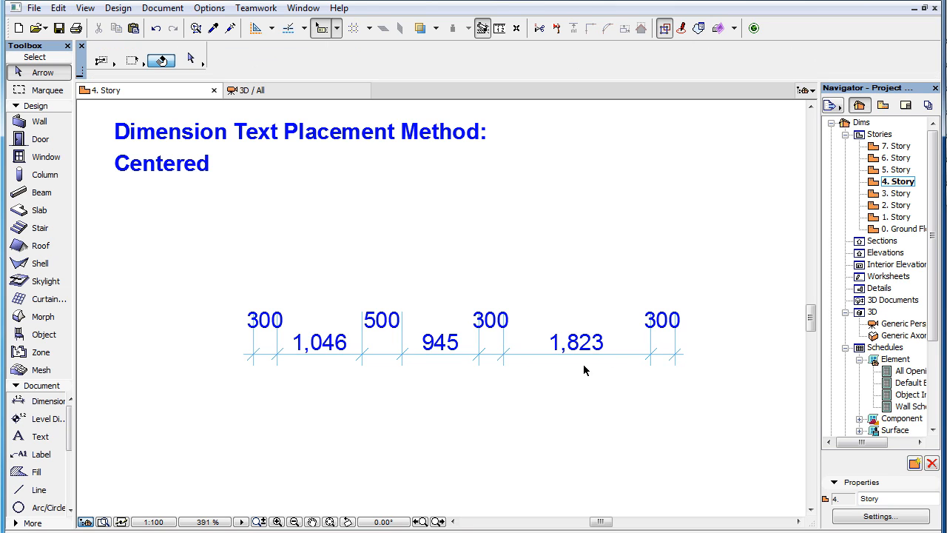
mouse_move(629, 363)
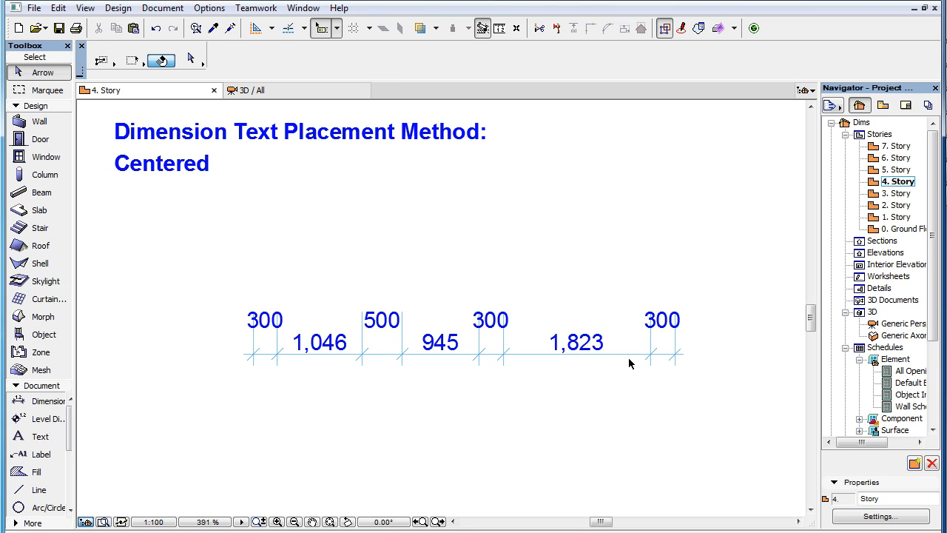
mouse_move(644, 370)
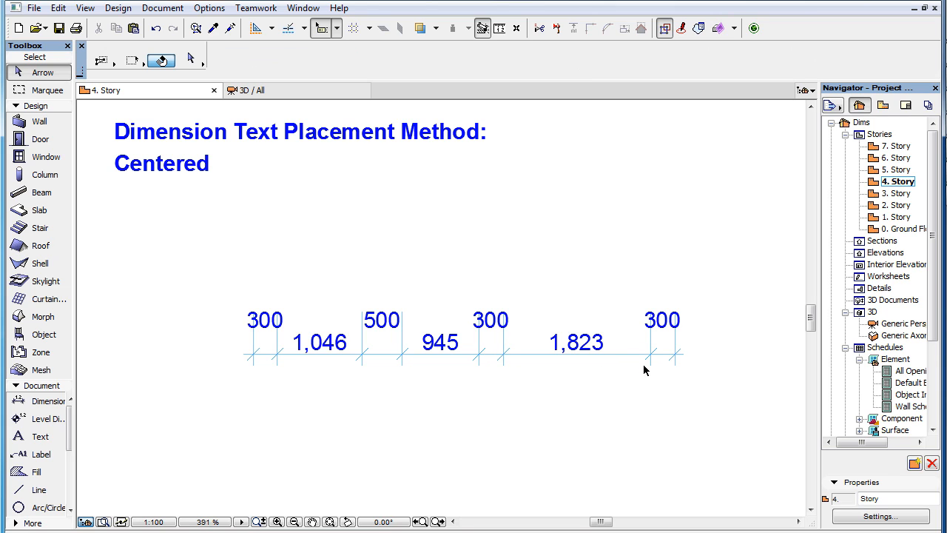
mouse_move(290, 335)
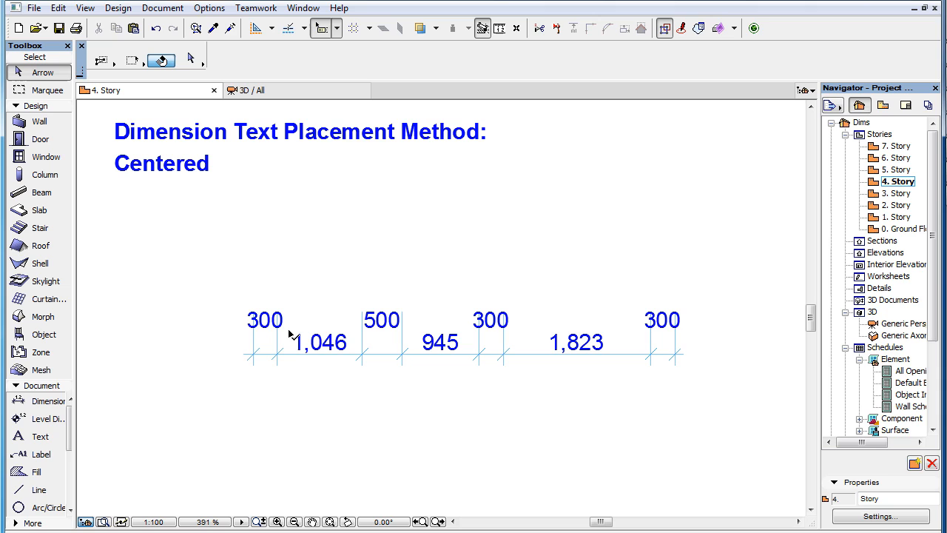
mouse_move(355, 333)
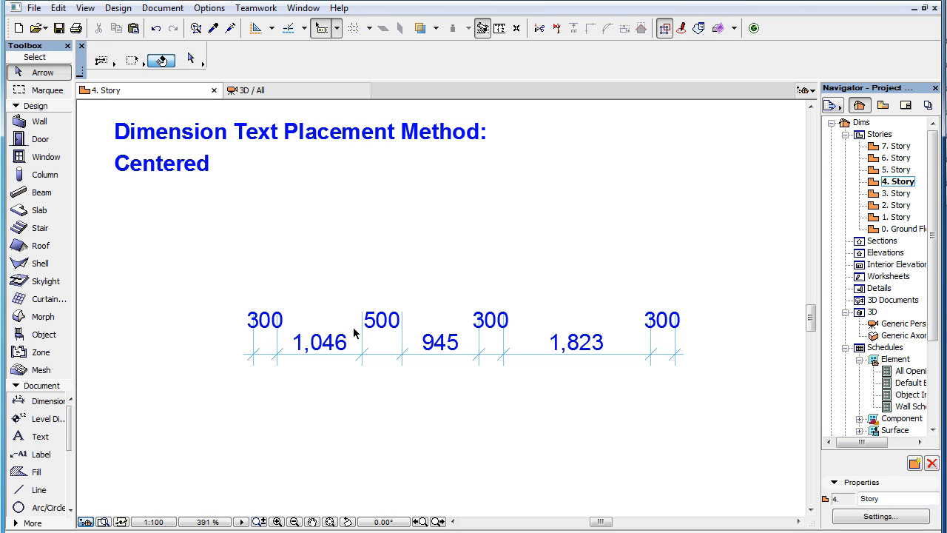
mouse_move(402, 335)
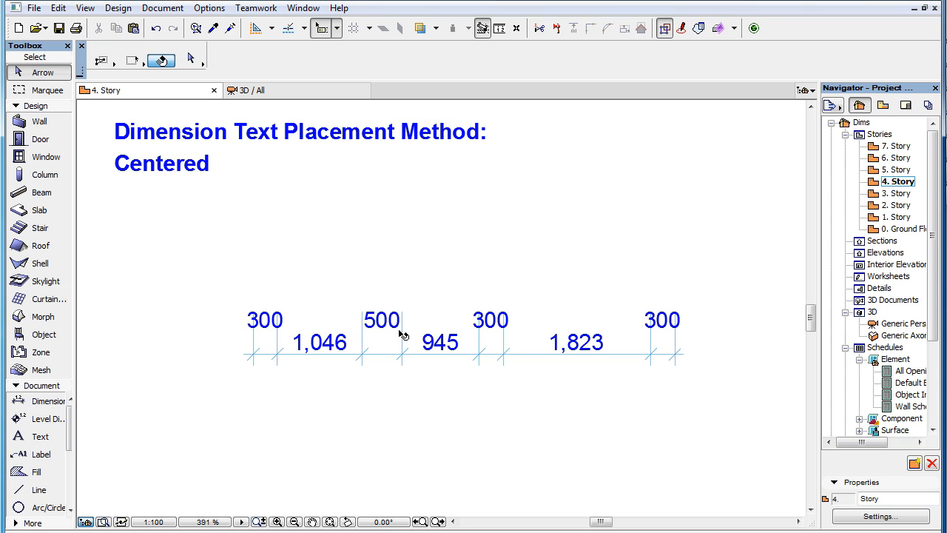
mouse_move(510, 373)
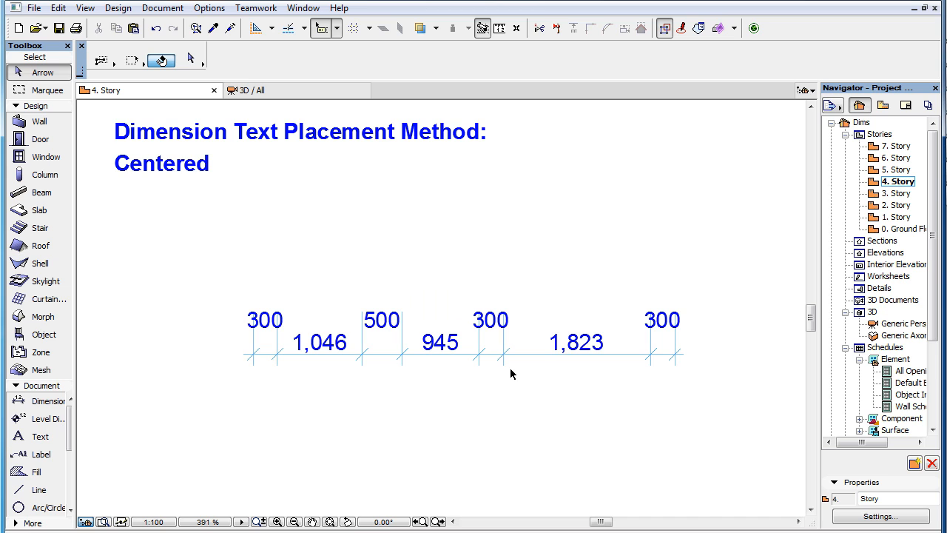
left_click(444, 355)
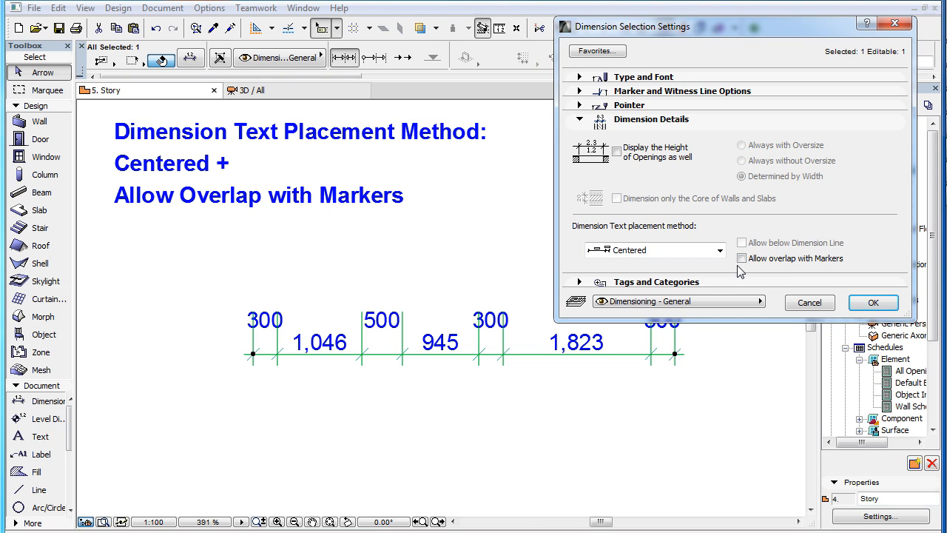
Allow dimension texts to overlap markers so the 500 and final 300 values sit on the line
left_click(741, 258)
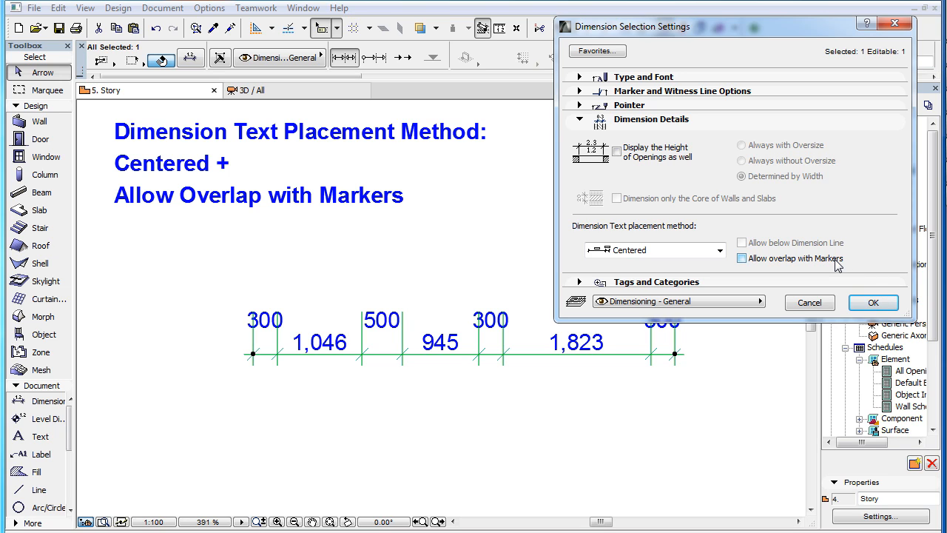
left_click(741, 257)
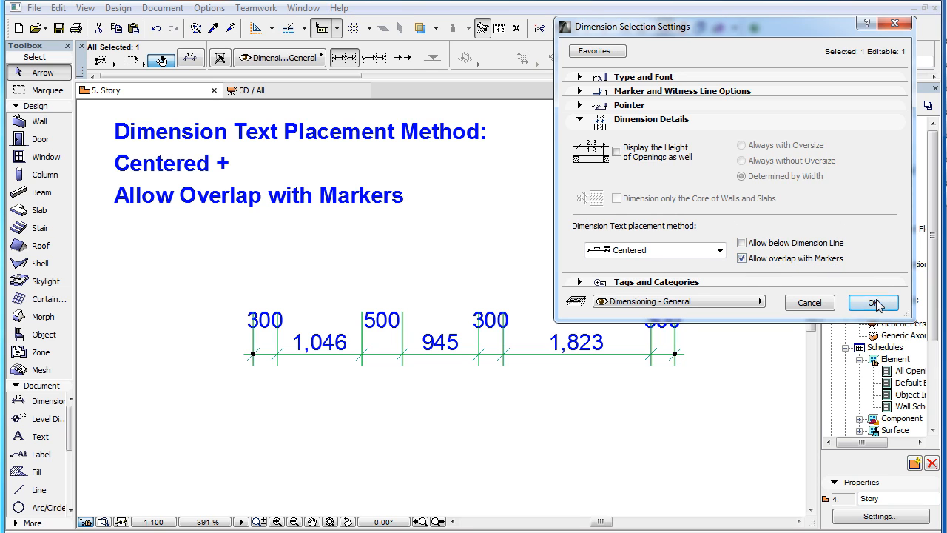
left_click(873, 302)
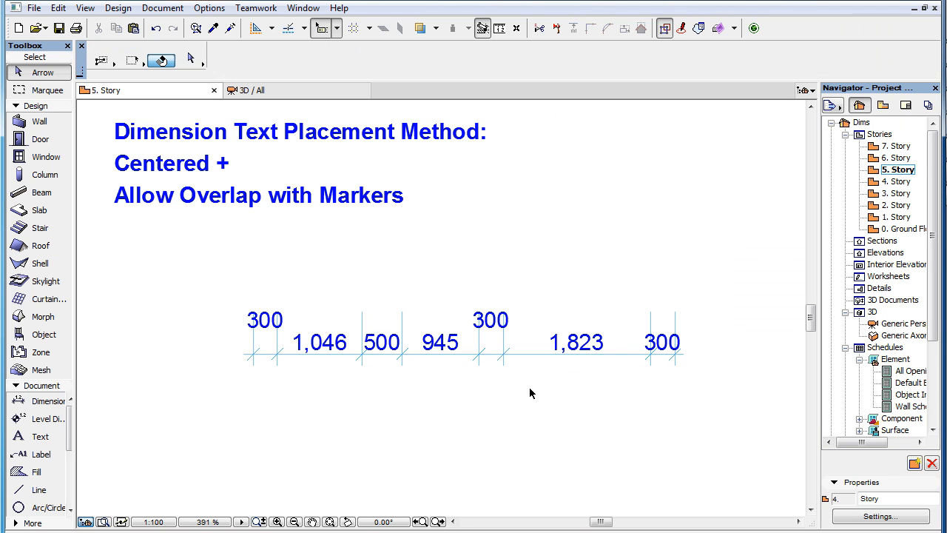
Inspect the 1,046 and leftmost 300 dimension texts on the chain before moving to the 6. Story example
left_click(382, 341)
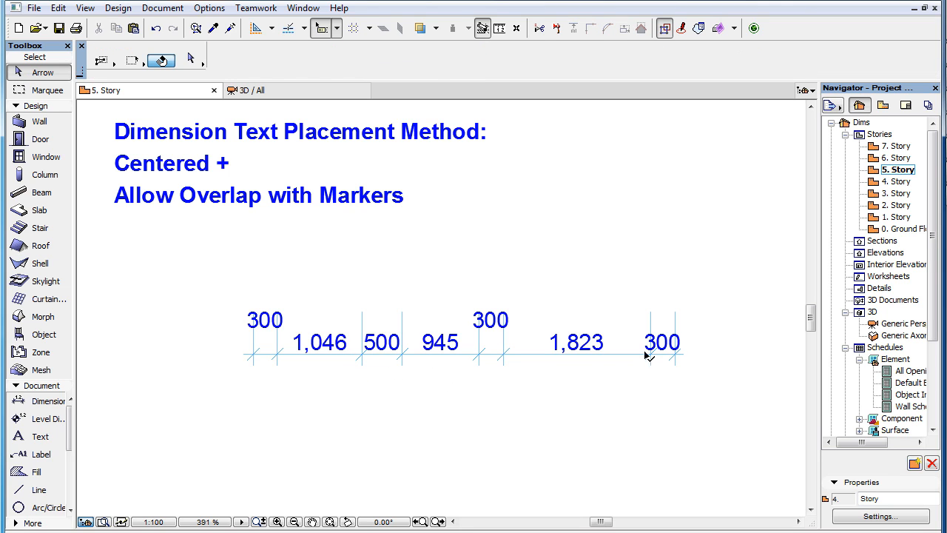
left_click(661, 342)
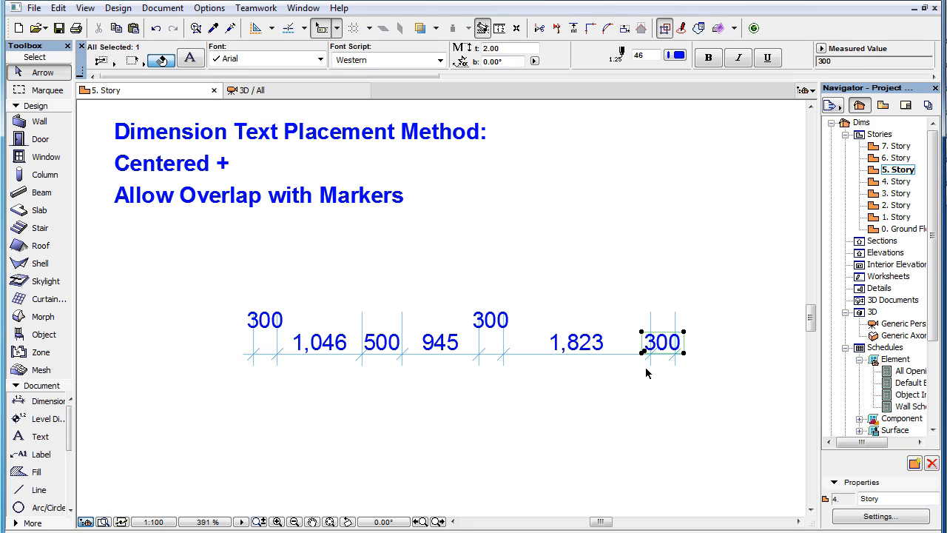
left_click(363, 376)
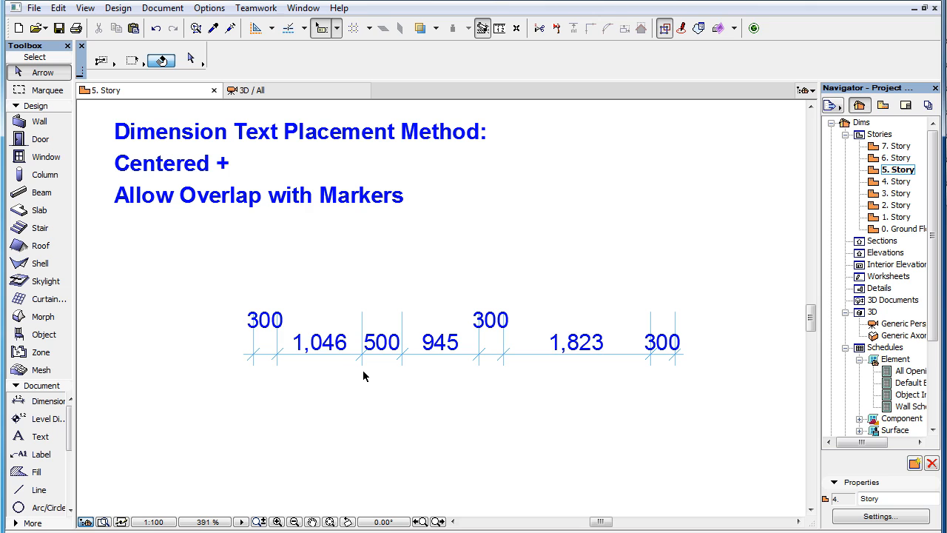
left_click(318, 340)
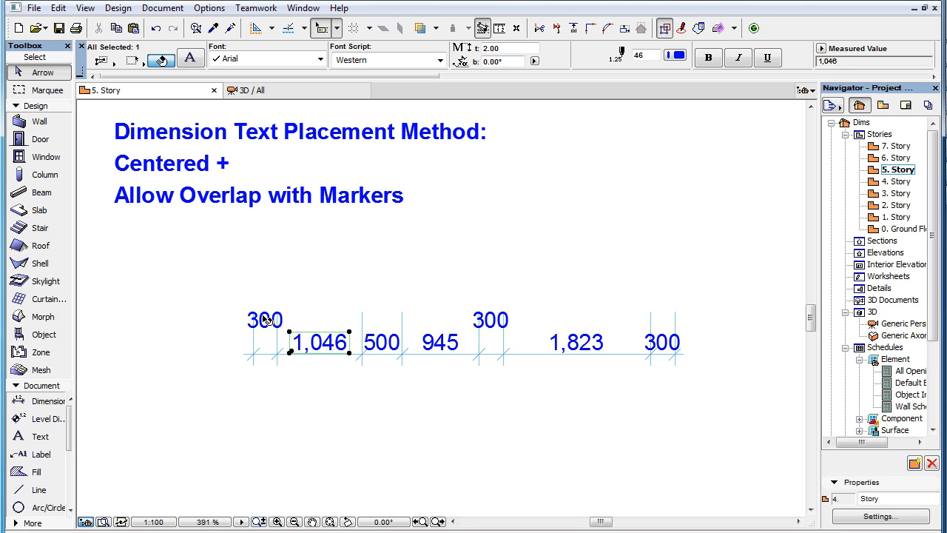
left_click(265, 320)
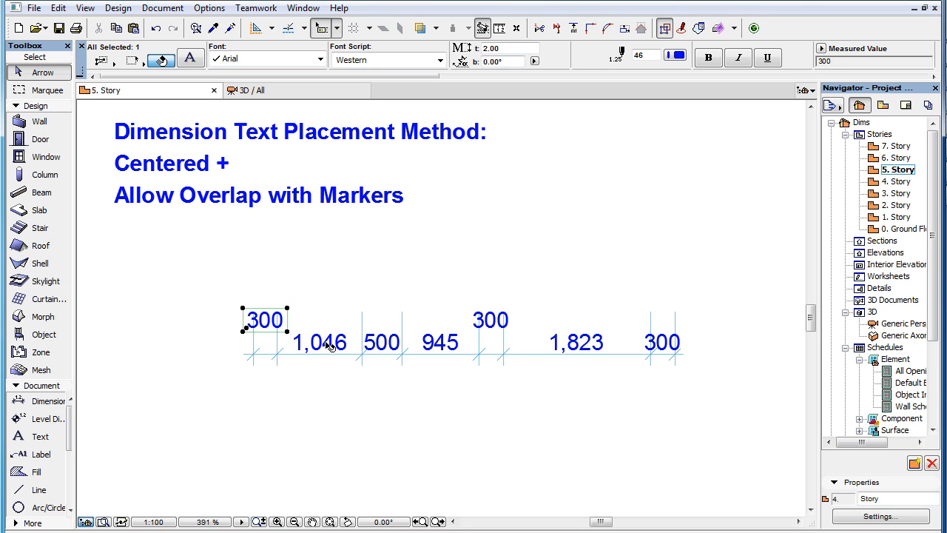
left_click(320, 341)
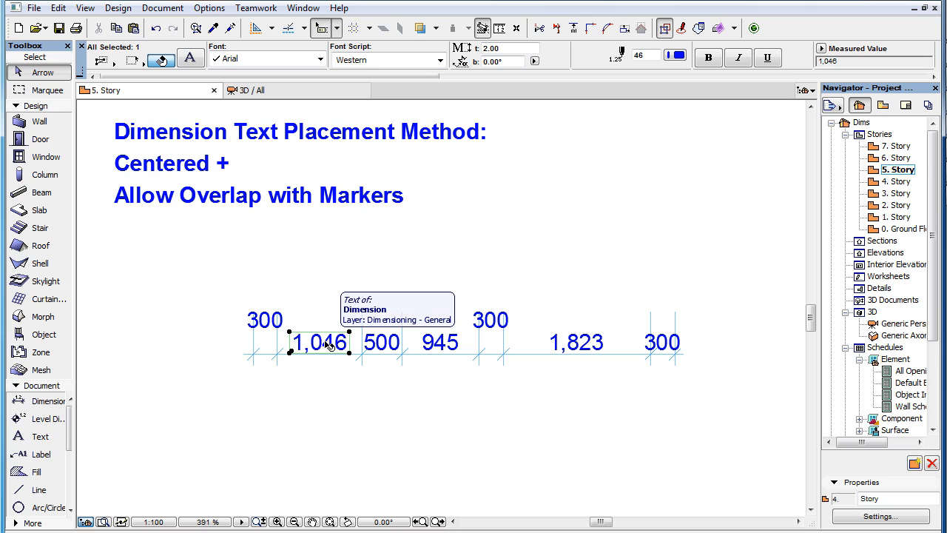
left_click(263, 320)
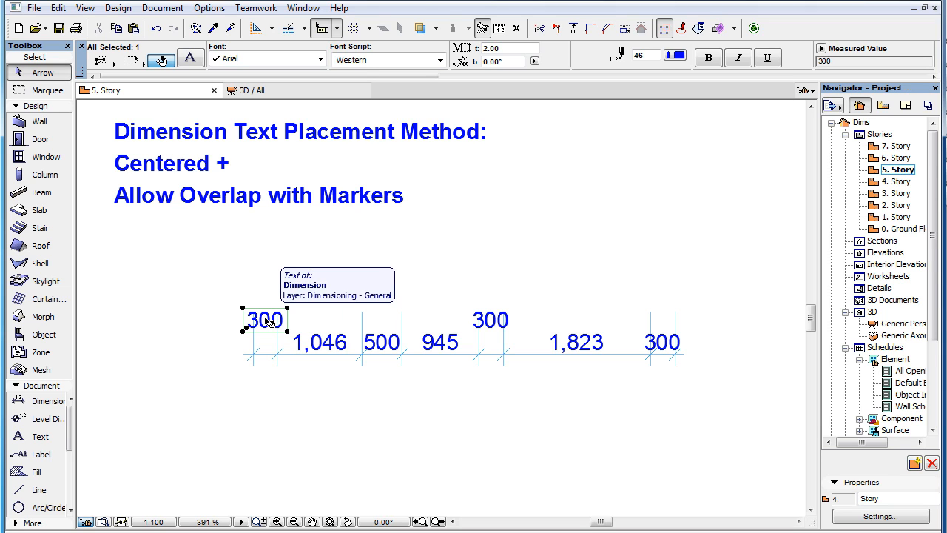
left_click(320, 342)
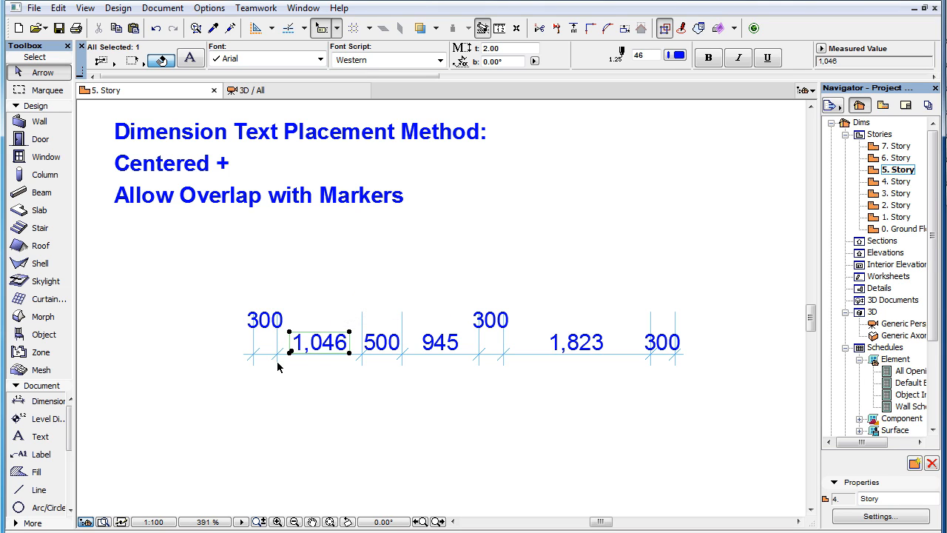
mouse_move(275, 354)
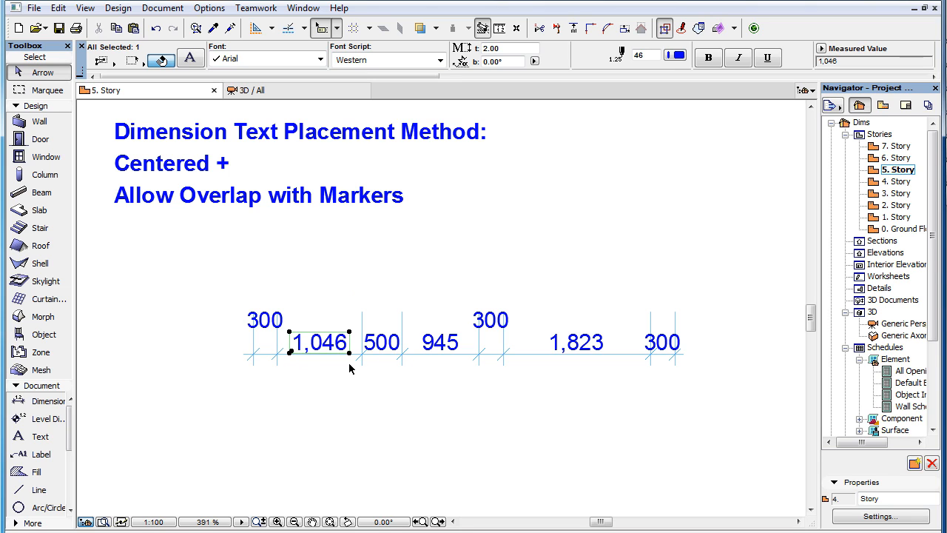
left_click(264, 320)
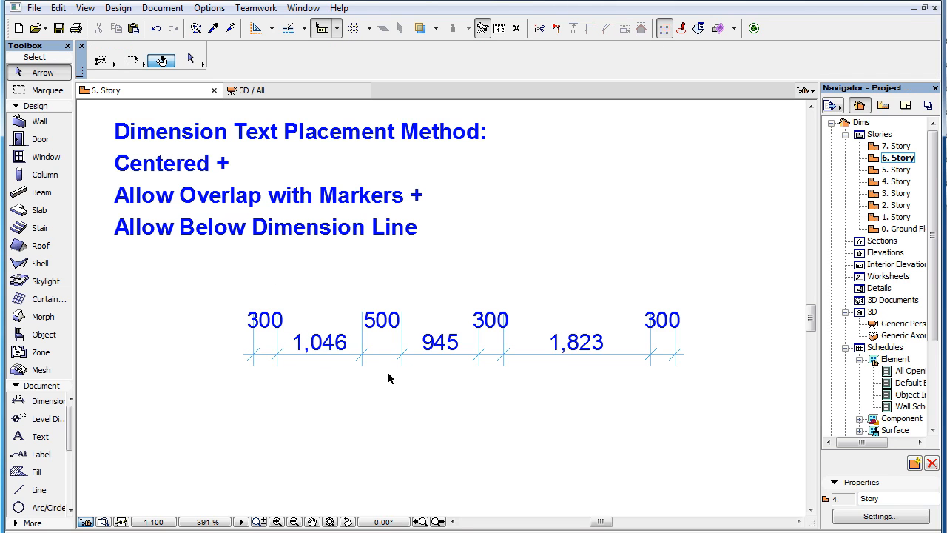
Confirm Centered with below-line and marker overlap allowed, dropping two 300 texts beneath the line
left_click(462, 353)
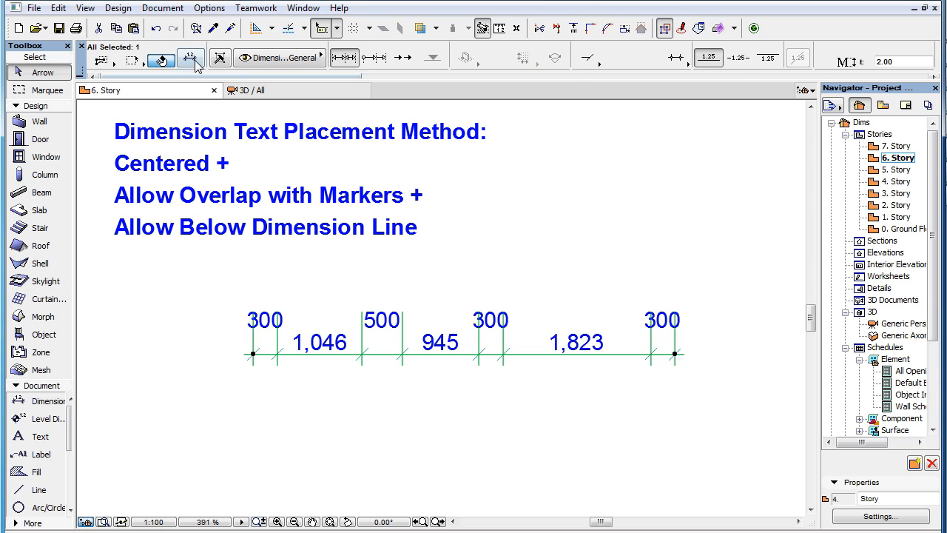
left_click(190, 57)
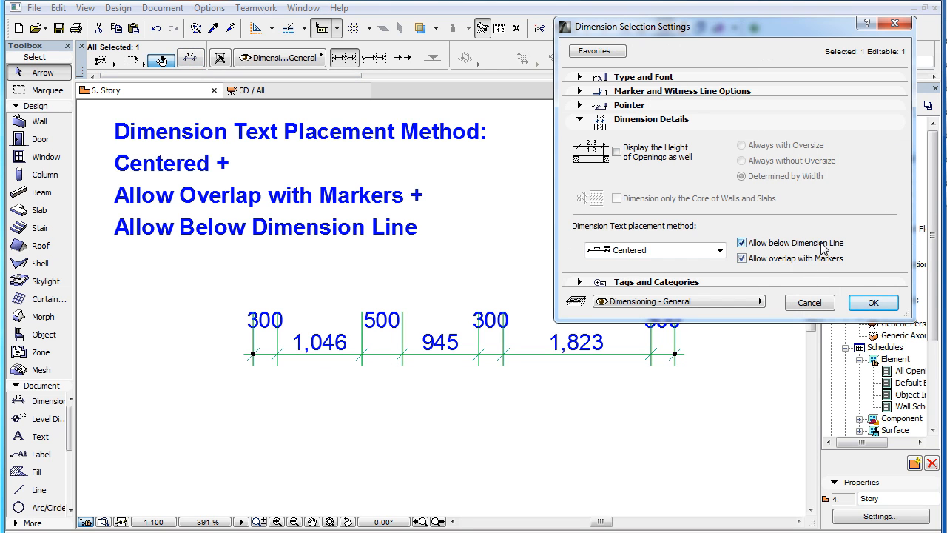
left_click(873, 302)
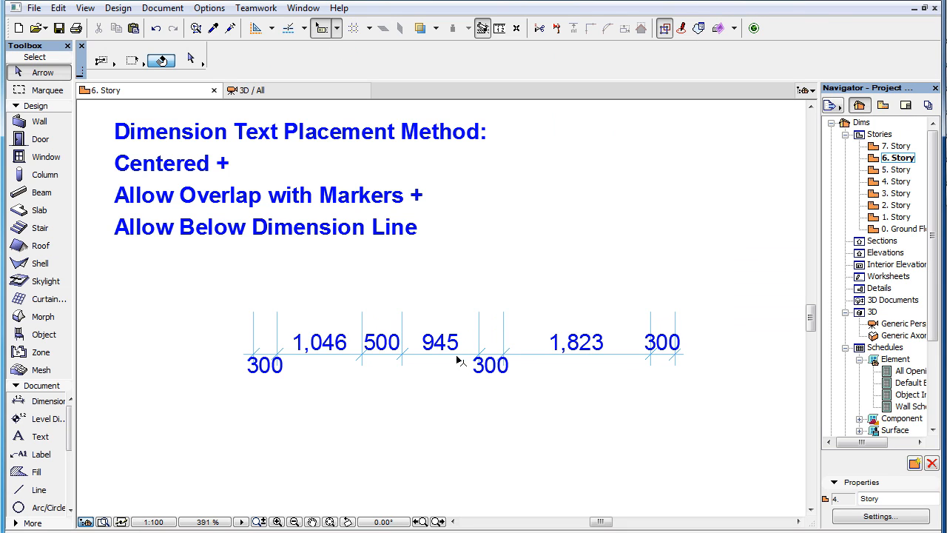
mouse_move(527, 367)
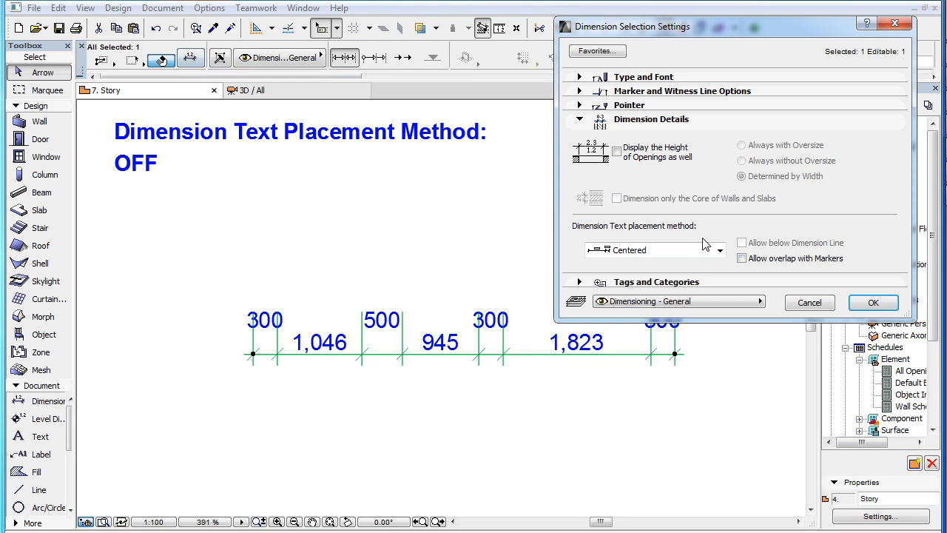
Check the inline 945 and 300 texts of the Off example, then switch to the 3. Story Flexible plan
left_click(720, 250)
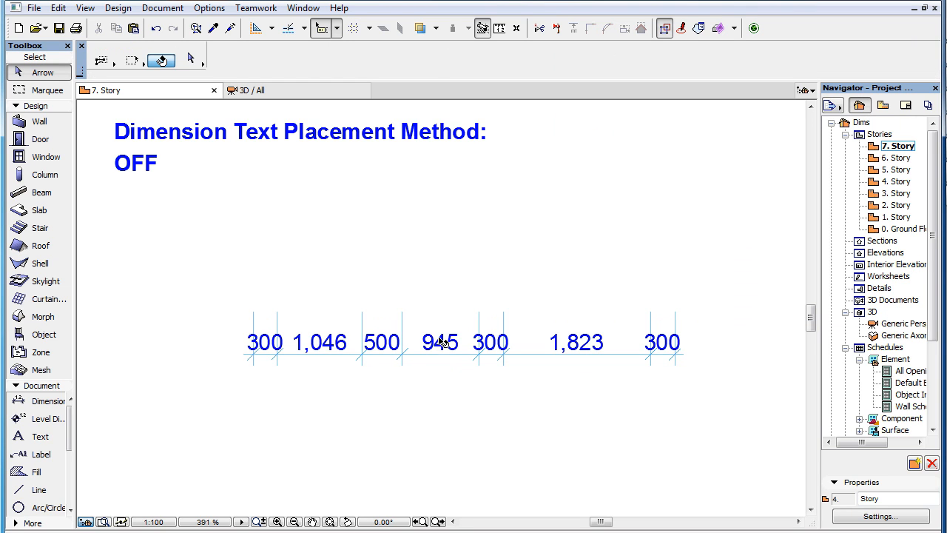
left_click(441, 341)
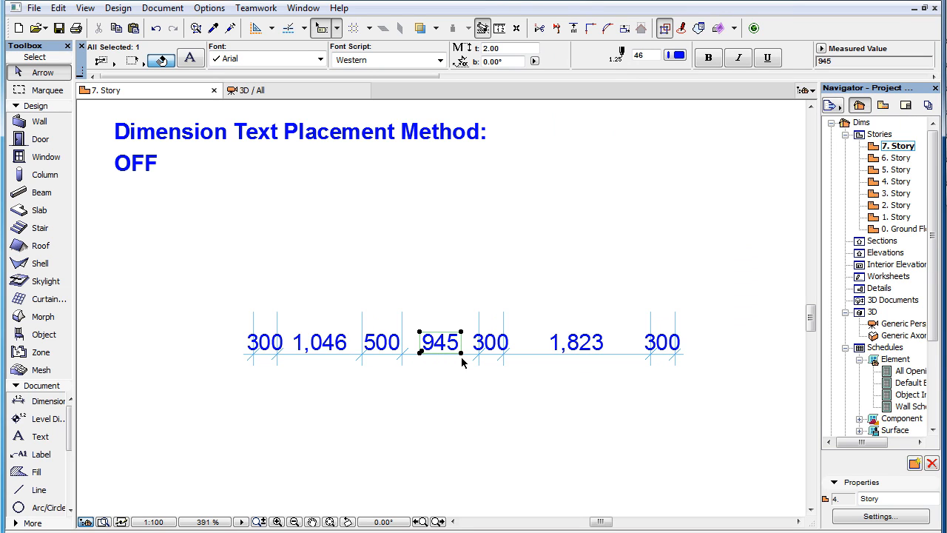
left_click(490, 342)
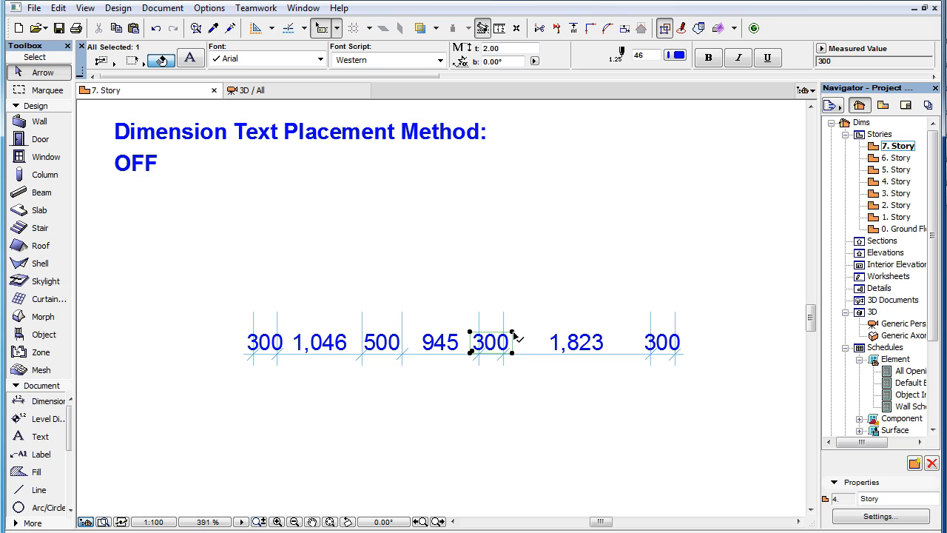
mouse_move(509, 370)
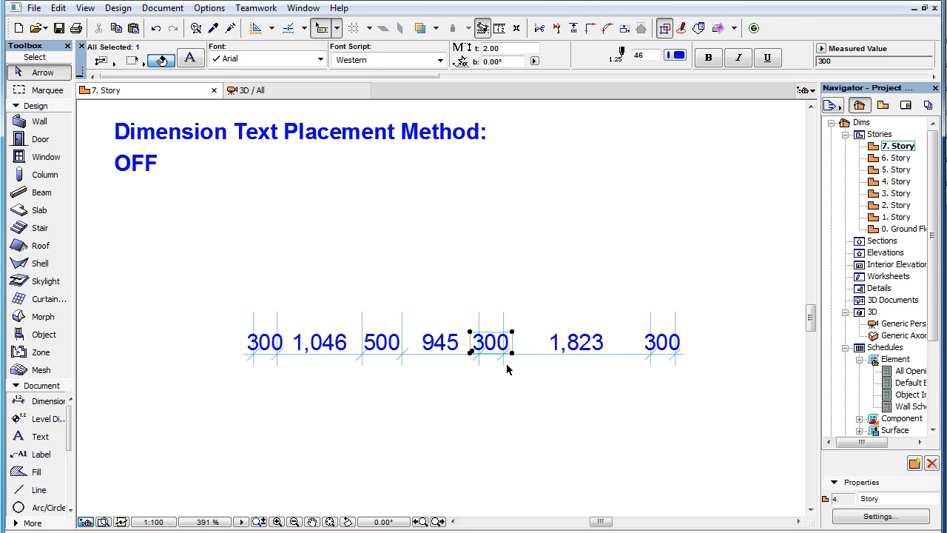
mouse_move(529, 370)
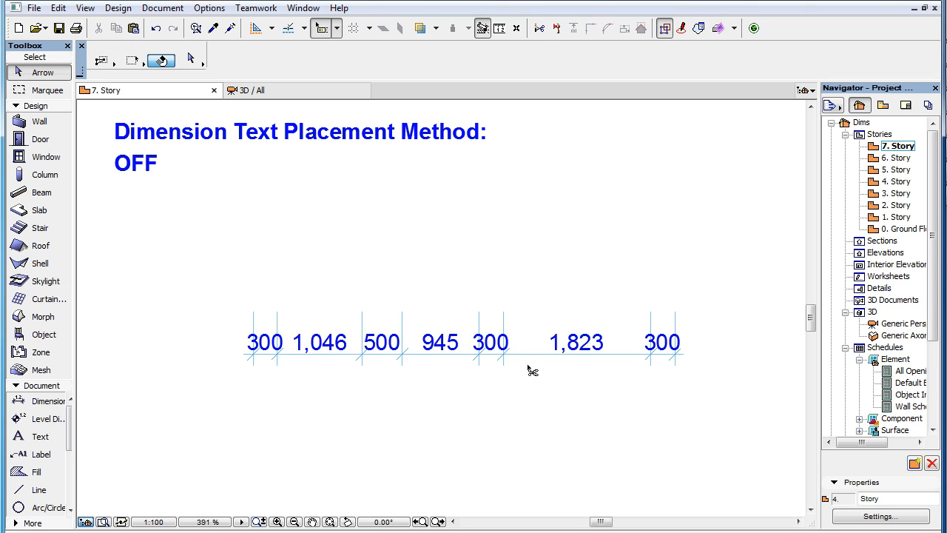
left_click(898, 192)
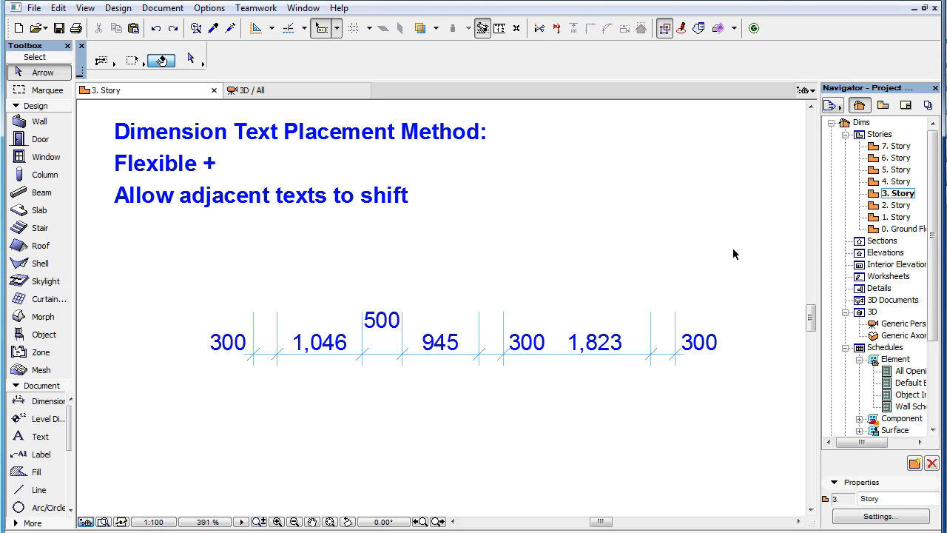
mouse_move(630, 361)
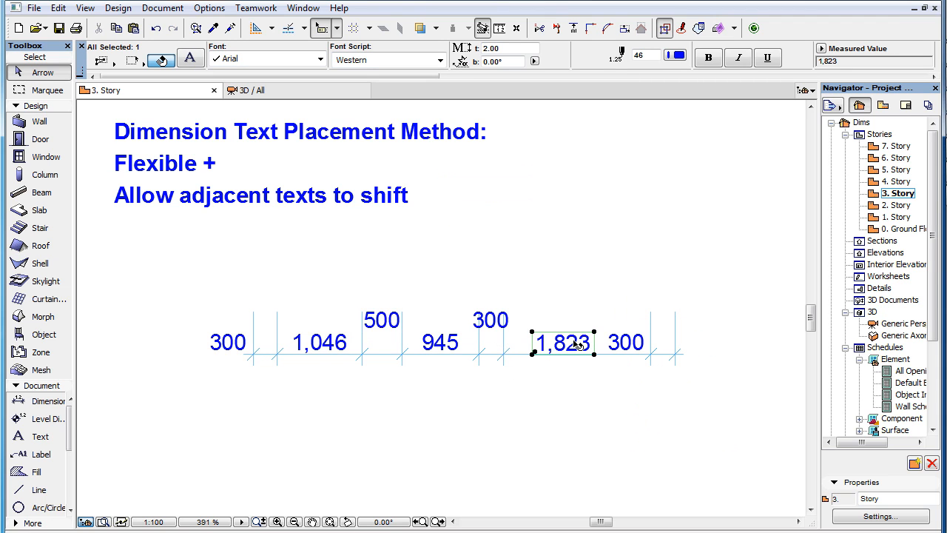
Select the 3. Story chain using Flexible placement with adjacent texts allowed to shift
left_click(619, 367)
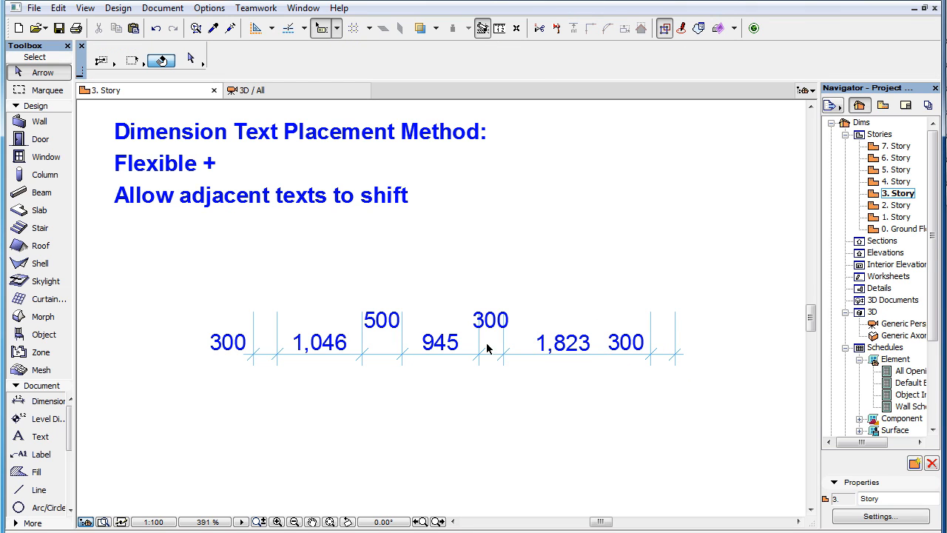
left_click(489, 348)
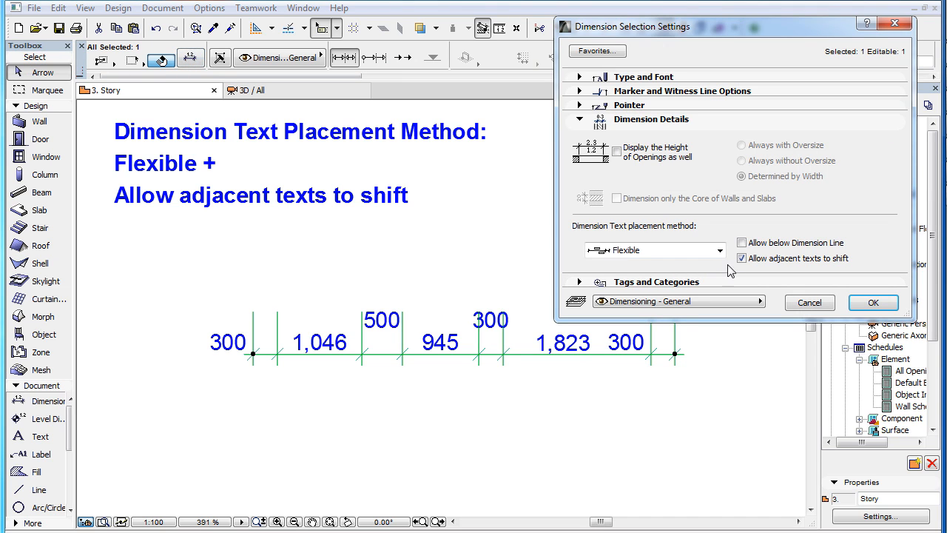
mouse_move(823, 302)
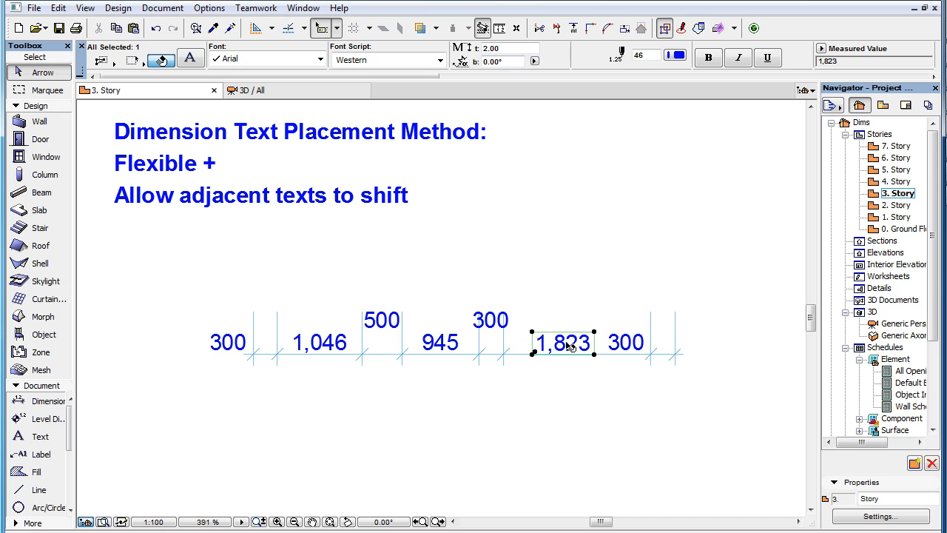
Drag the 1,823 text right, back left, and right again so its neighbouring 300 texts shift aside
left_click_drag(564, 343, 592, 345)
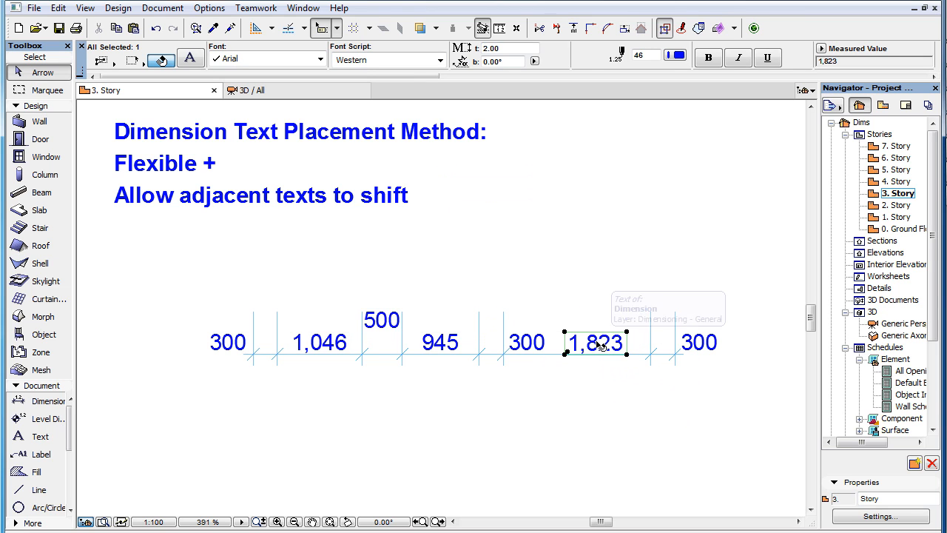
left_click_drag(595, 342, 565, 342)
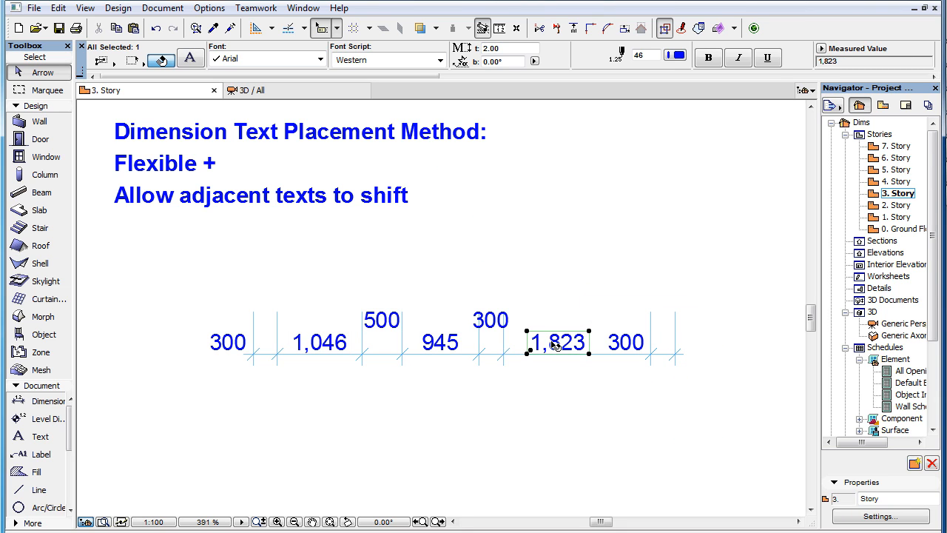
left_click_drag(556, 342, 592, 342)
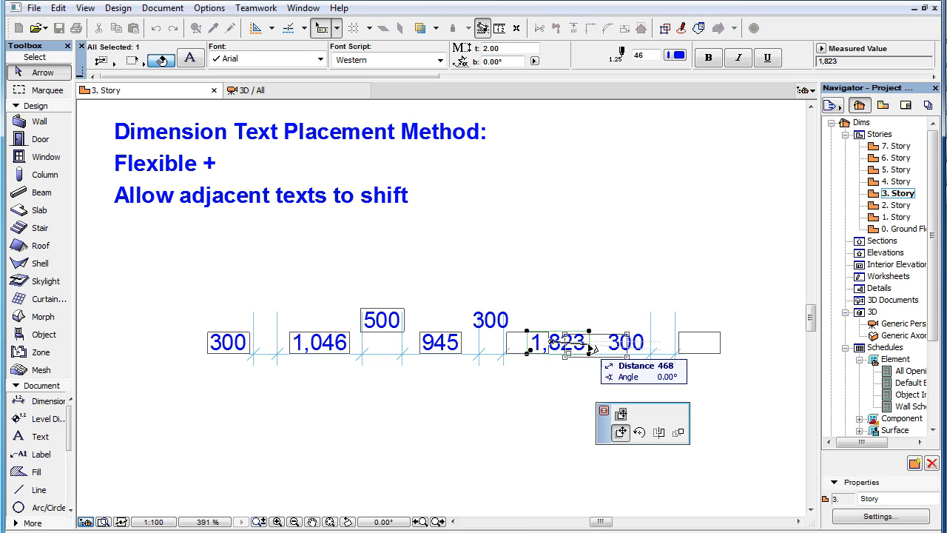